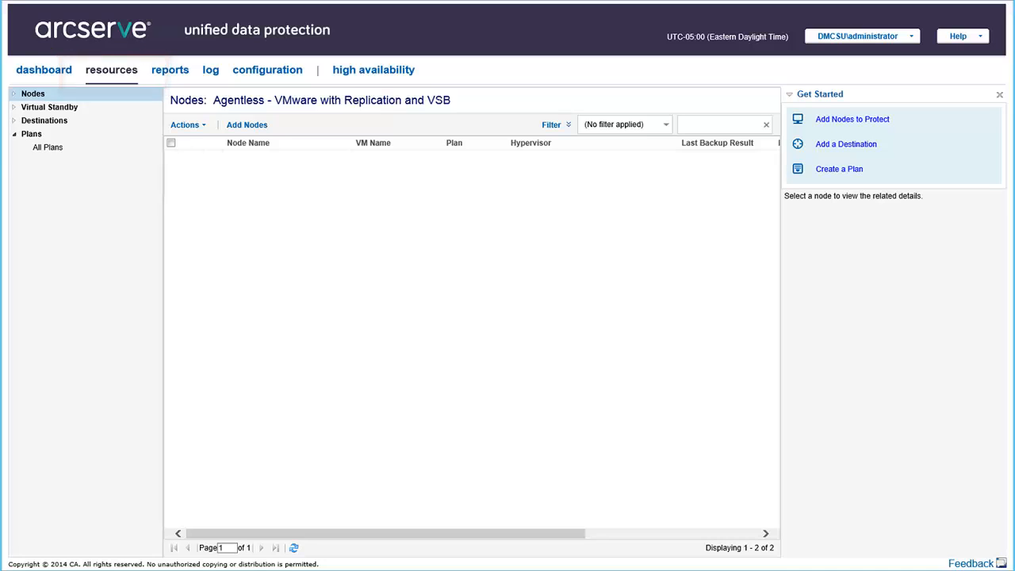
Step: Show the All Plans list under resources, currently empty
{"action": "left_click", "coordinate": [48, 148]}
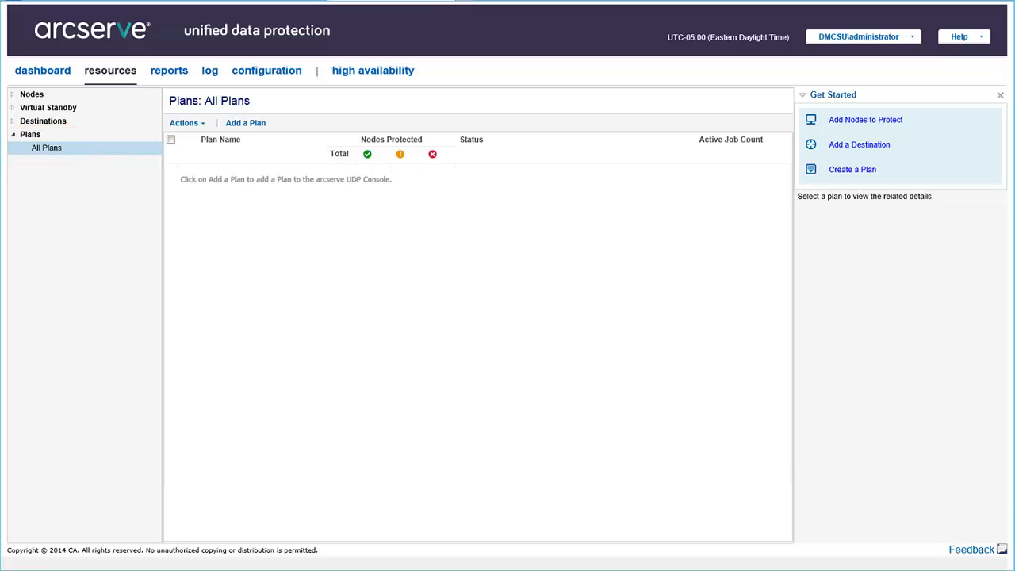
{"action": "mouse_move", "coordinate": [245, 122]}
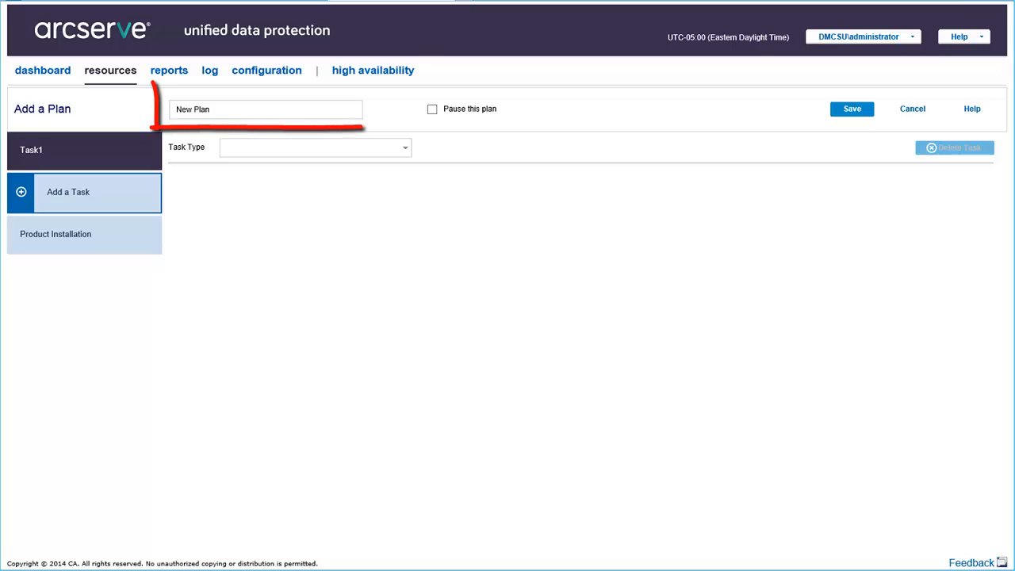
Step: Name the new plan 'Host-Based VM Backup Plan' and bring up the task type choices
{"action": "type", "text": "Host-Based VM Backup Plan"}
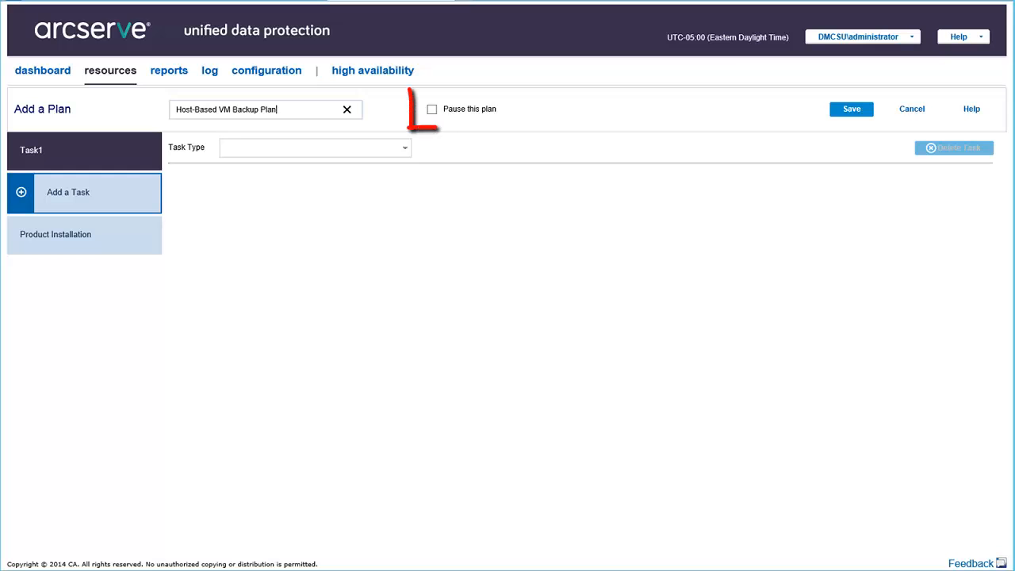
{"action": "left_click", "coordinate": [405, 148]}
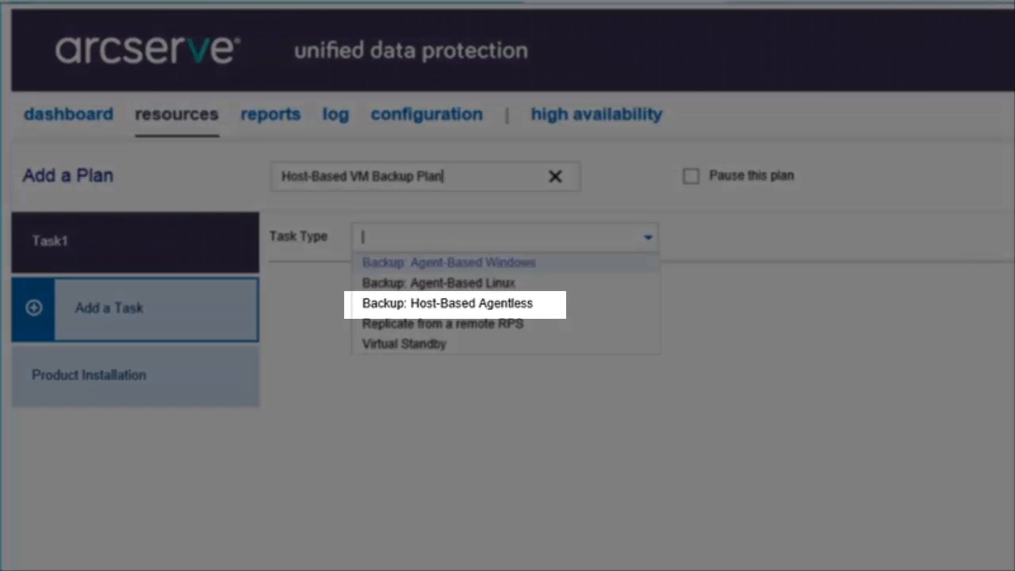
Step: Make the task Backup: Host-Based Agentless and view its advanced settings
{"action": "left_click", "coordinate": [444, 305]}
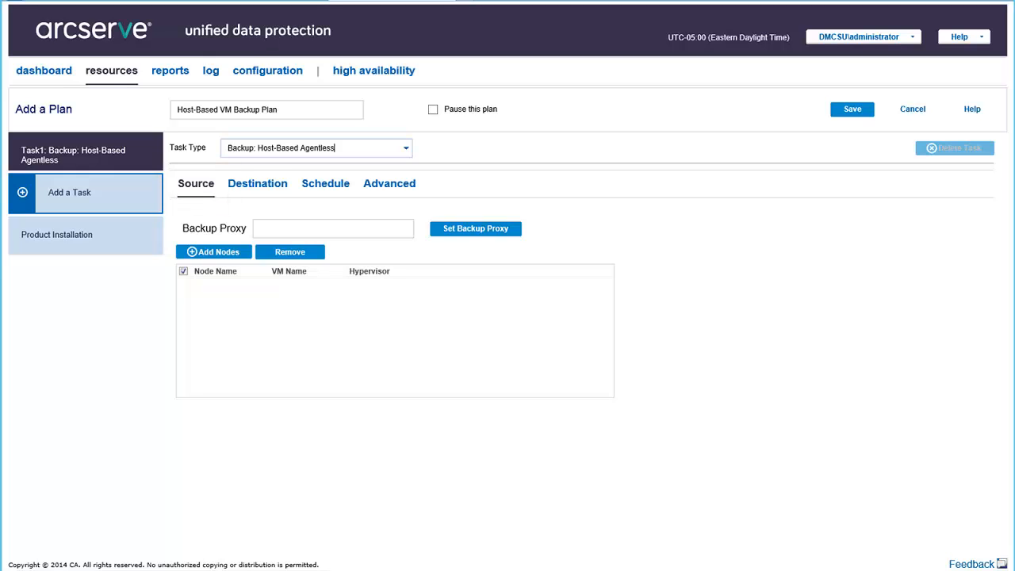
{"action": "left_click", "coordinate": [257, 184]}
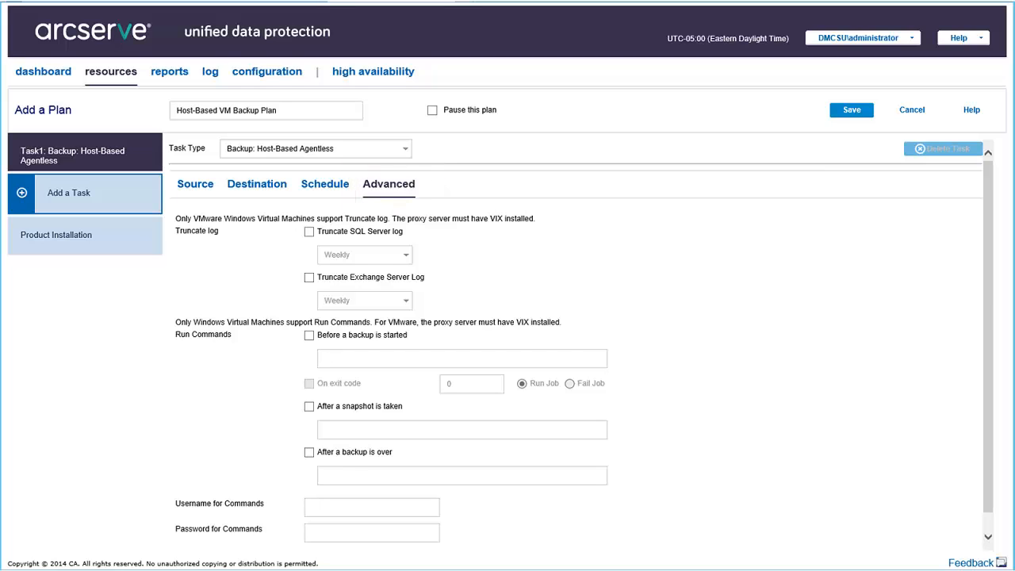
Step: Review the advanced settings down to email alerts, then return to the source settings
{"action": "scroll", "scroll_direction": "down", "scroll_amount": 3}
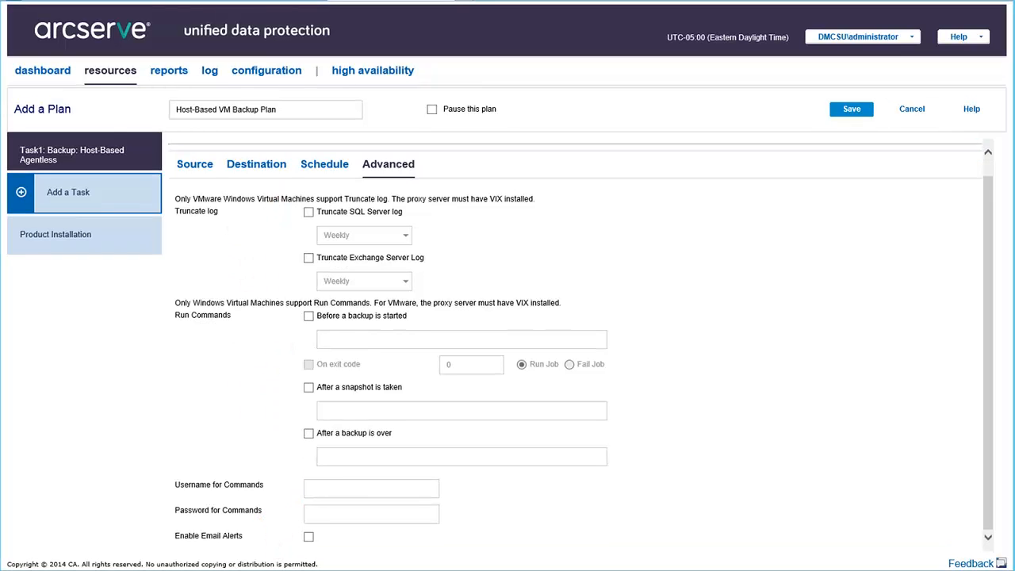
{"action": "left_click", "coordinate": [193, 163]}
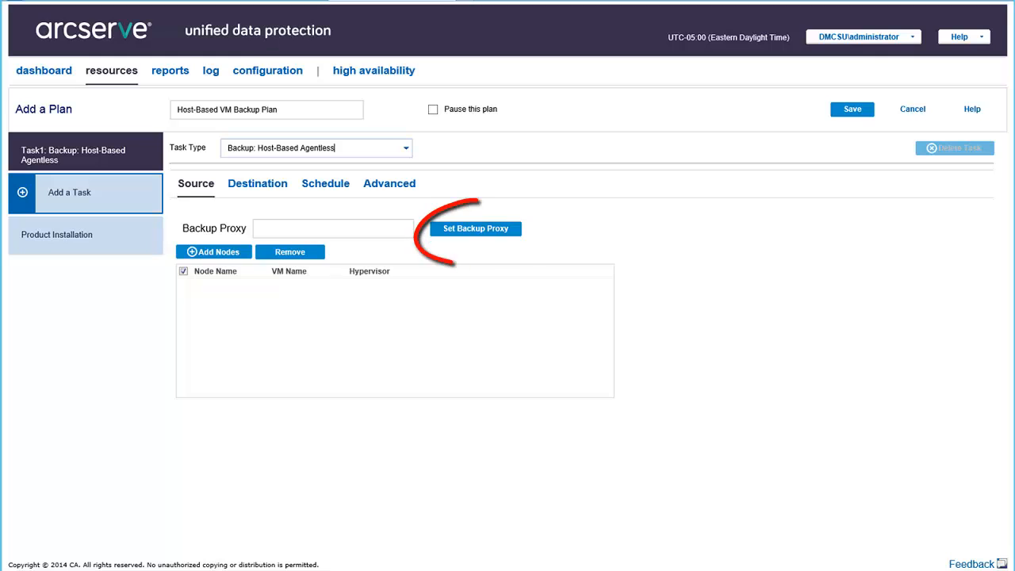
Step: Bring up the Select Nodes to Protect picker listing the available nodes
{"action": "left_click", "coordinate": [476, 229]}
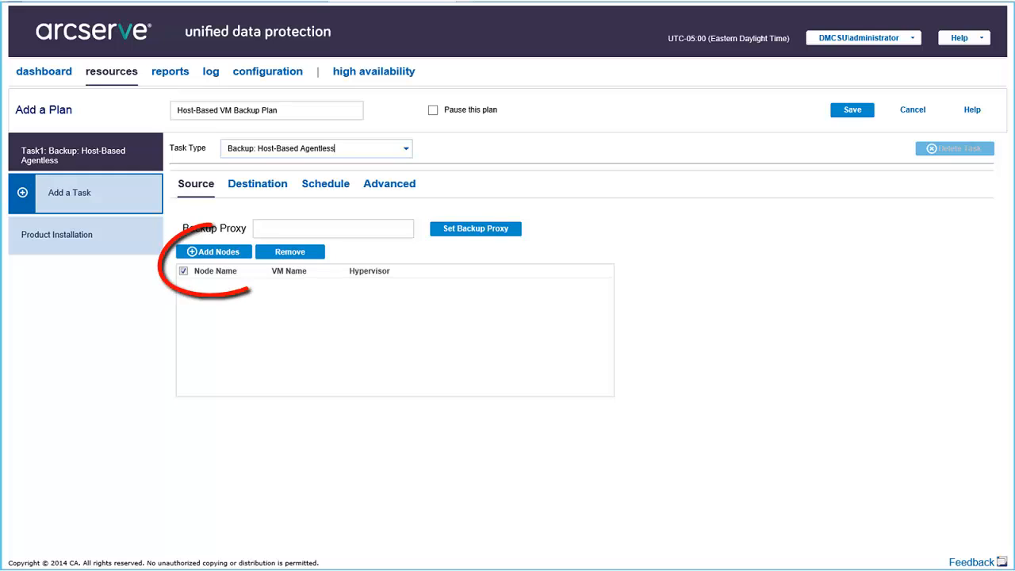
{"action": "left_click", "coordinate": [212, 251]}
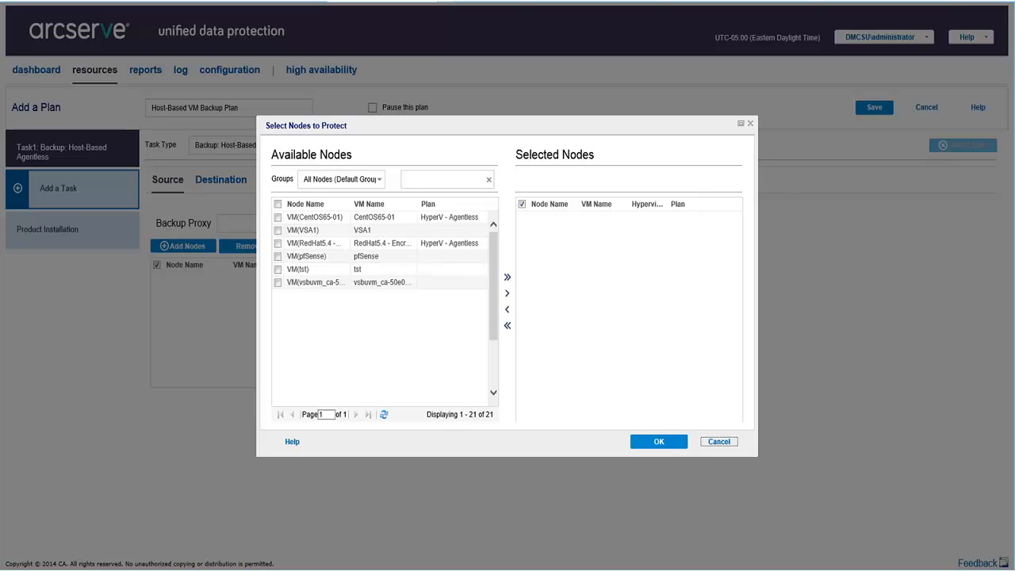
Step: Confirm the node selection and make an arcserve UDP Recovery Point Server the destination
{"action": "left_click", "coordinate": [718, 441]}
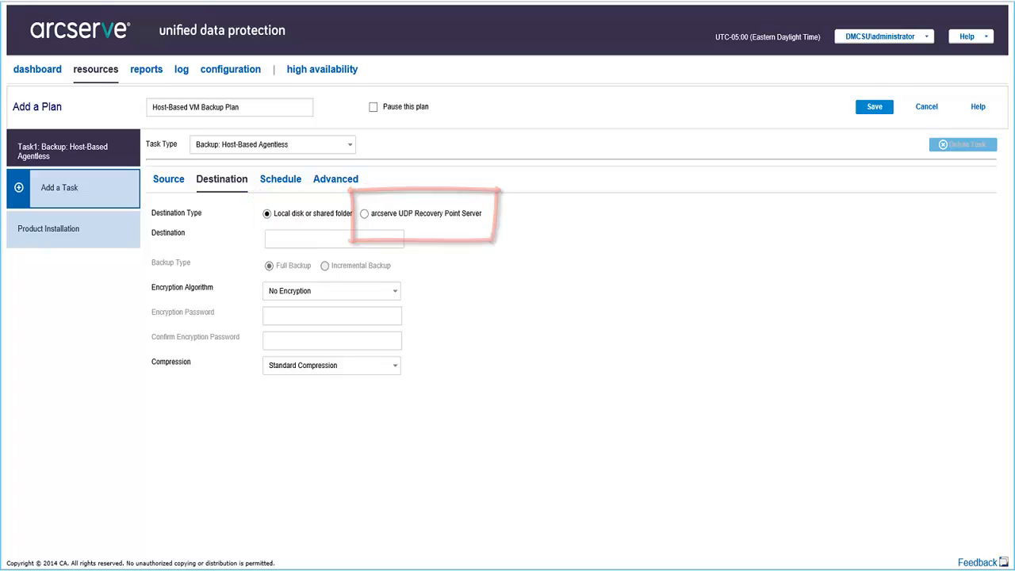
{"action": "left_click", "coordinate": [365, 212]}
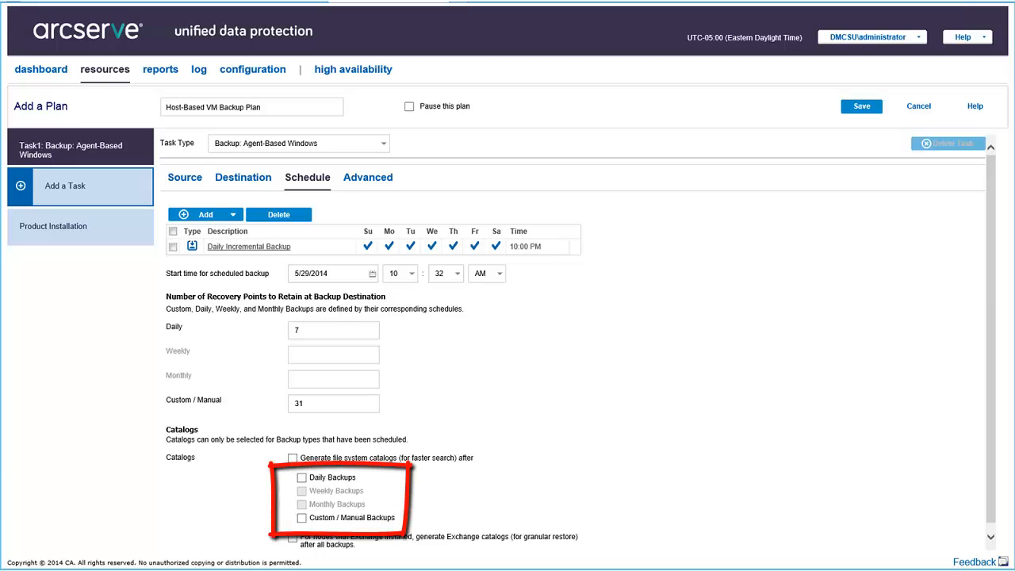
Step: Show the Add choices for backup, merge and throttle schedules
{"action": "left_click", "coordinate": [204, 214]}
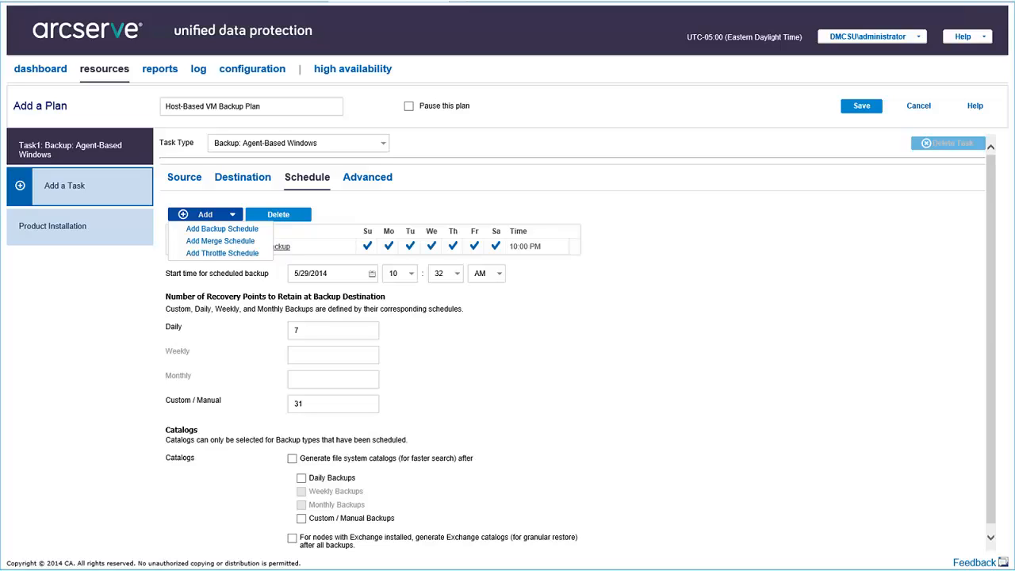
Step: Review the Add Backup Schedule form and cancel it without changes
{"action": "left_click", "coordinate": [222, 228]}
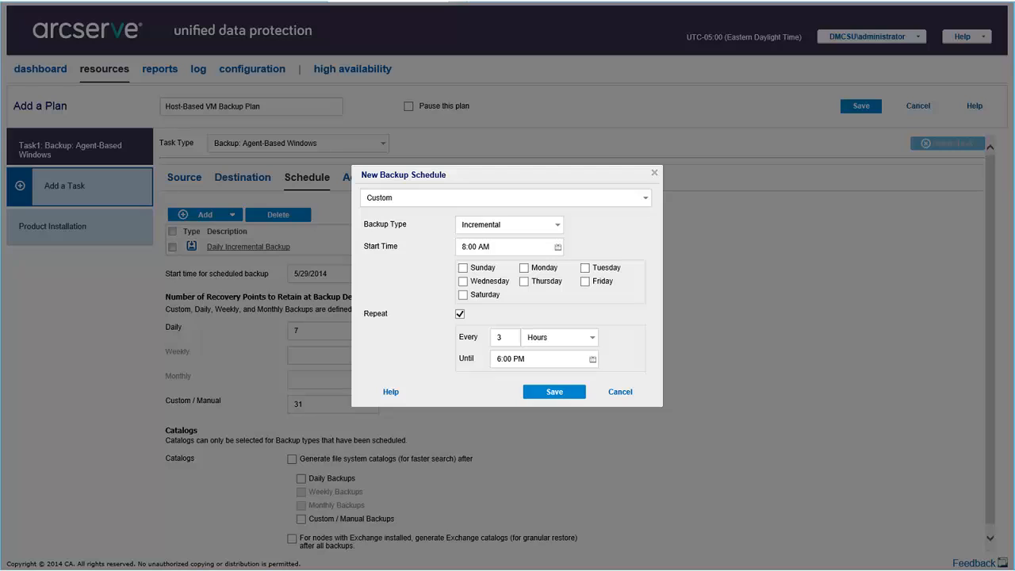
{"action": "left_click", "coordinate": [506, 196]}
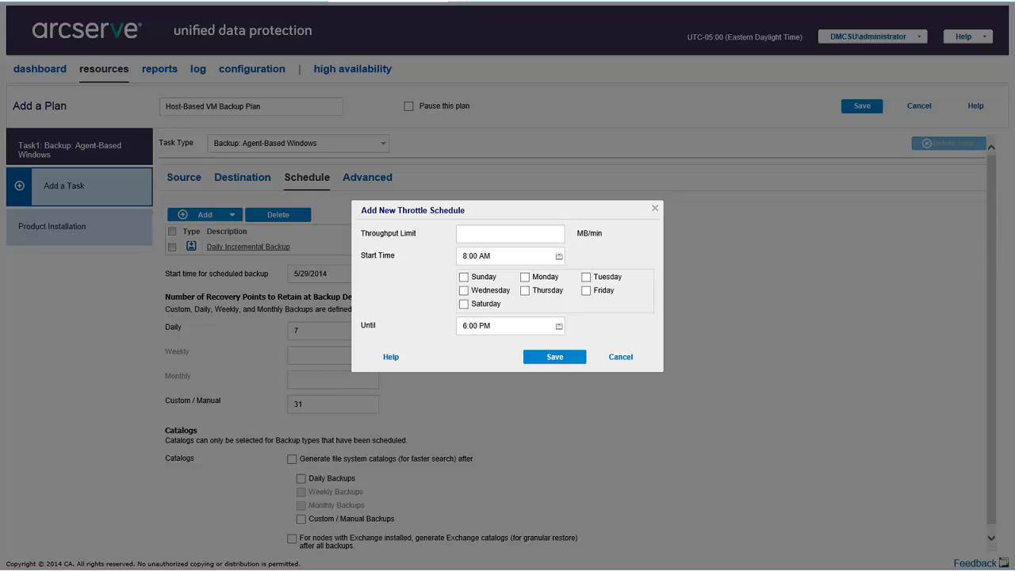
Step: Cancel the throttle schedule form, keeping only the daily incremental backup schedule
{"action": "left_click", "coordinate": [621, 356]}
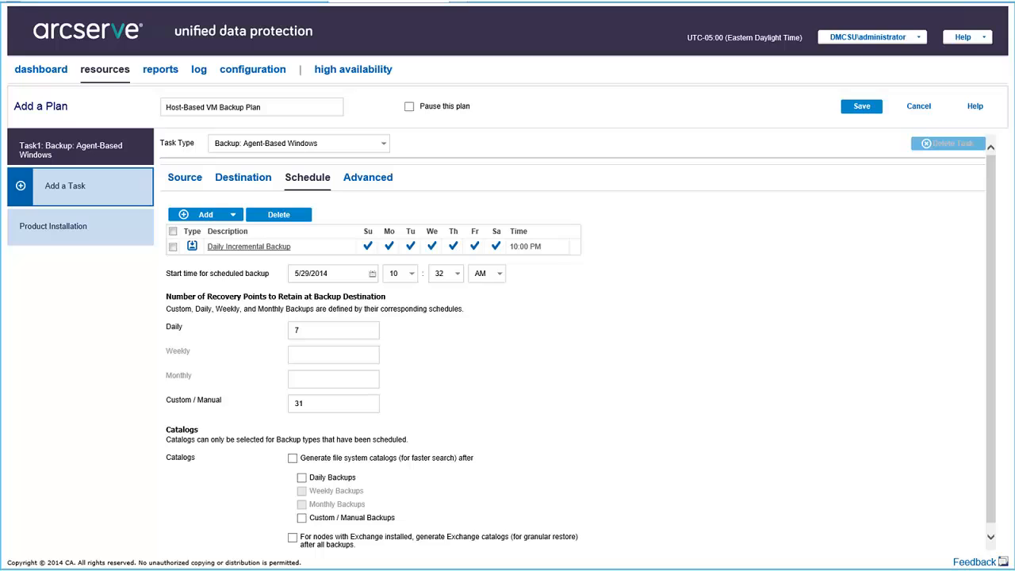
Step: Enable email alerts in advanced settings and save the Host-Based VM Backup Plan
{"action": "left_click", "coordinate": [368, 178]}
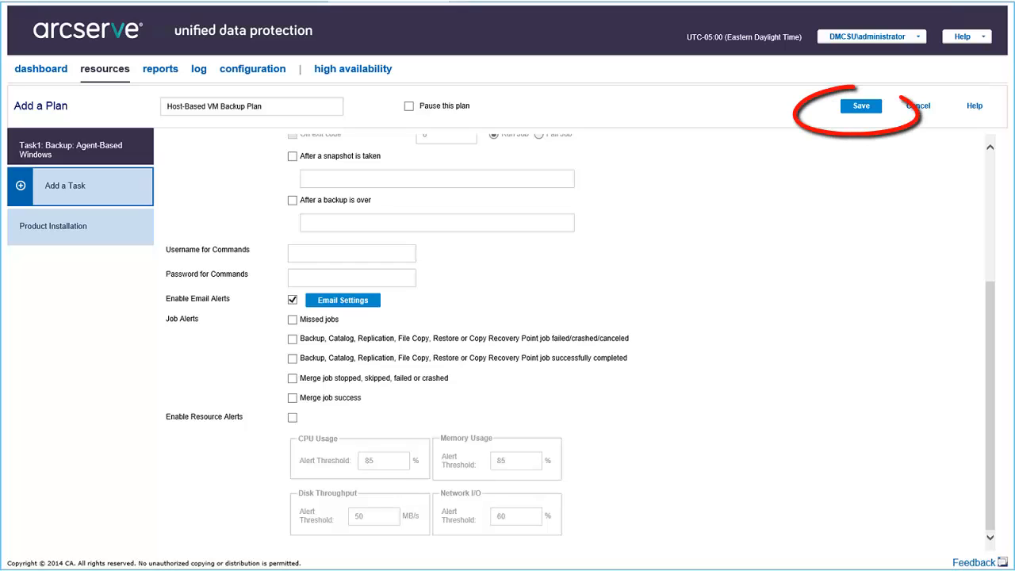
{"action": "left_click", "coordinate": [860, 105]}
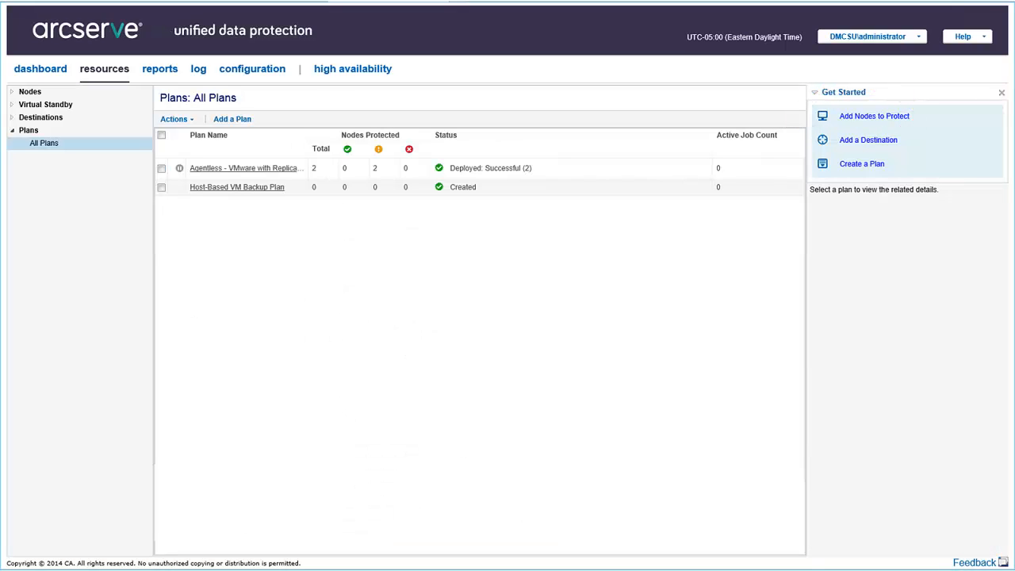